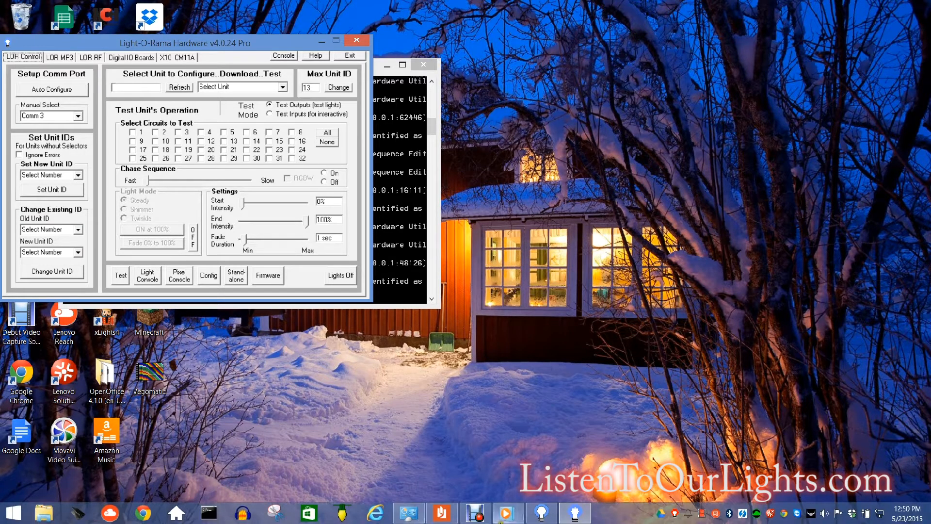
mouse_move(698, 514)
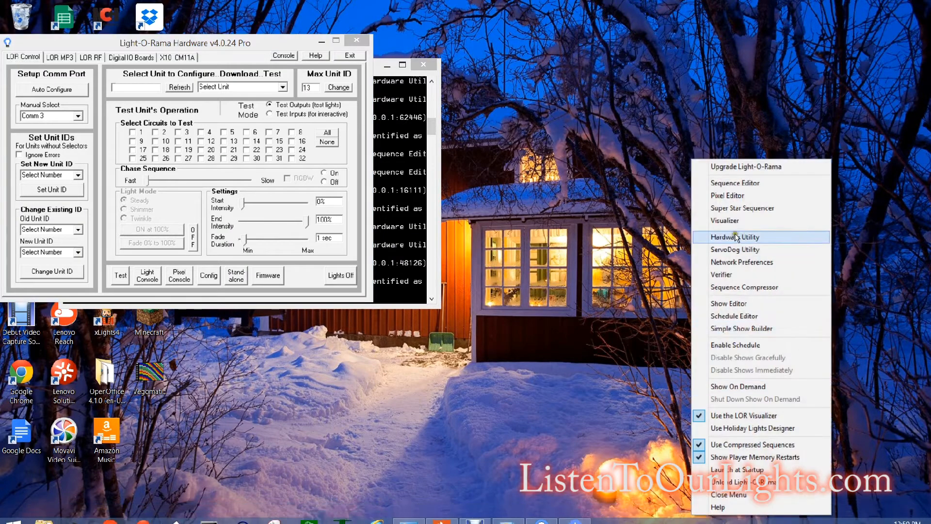
Step: Launch the Sequence Editor from the Light-O-Rama tray menu
left_click(735, 236)
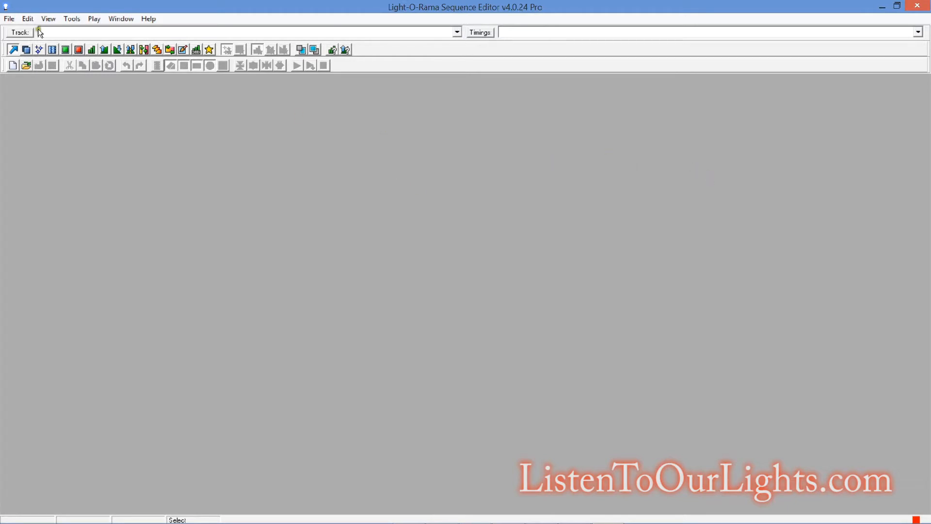
mouse_move(376, 212)
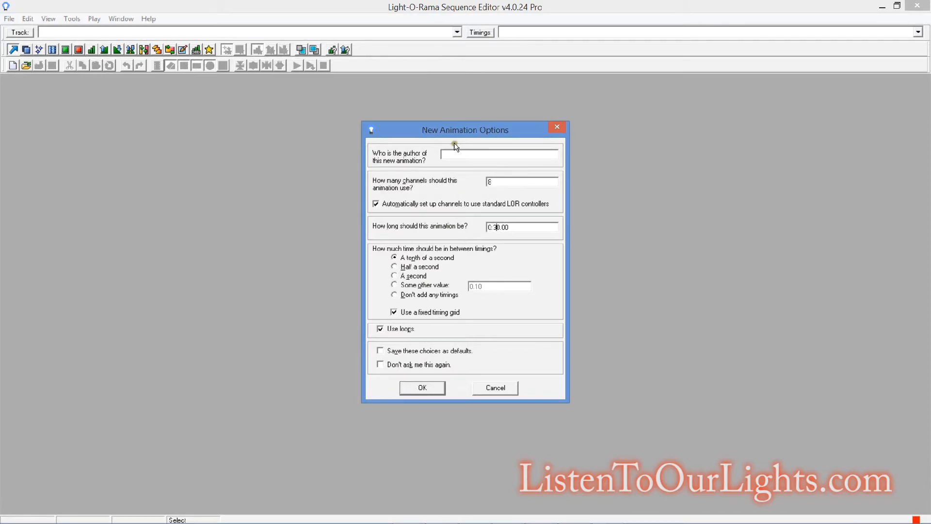
Step: Create a new animation by author 'Jo' with 1 channel, 0:30.00 length and tenth-of-a-second timing
type("John Storms")
left_click(522, 182)
type("1")
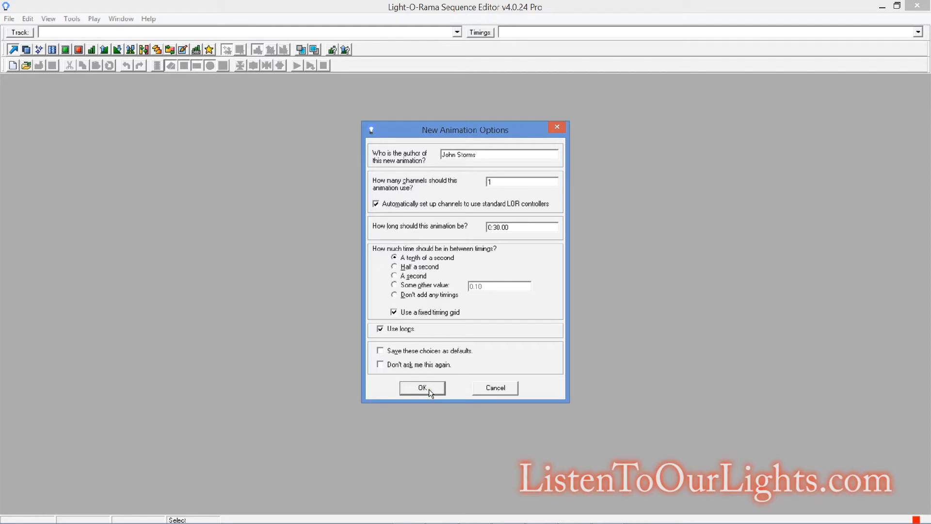
left_click(422, 388)
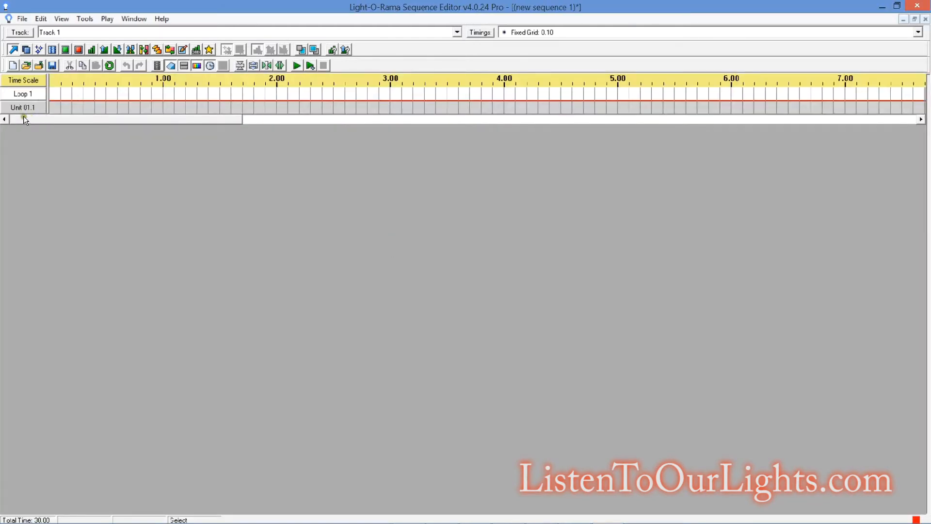
Step: Insert a CMB24D device below Unit 01.1 with Unit ID 12 and 8 RGB channels
right_click(20, 106)
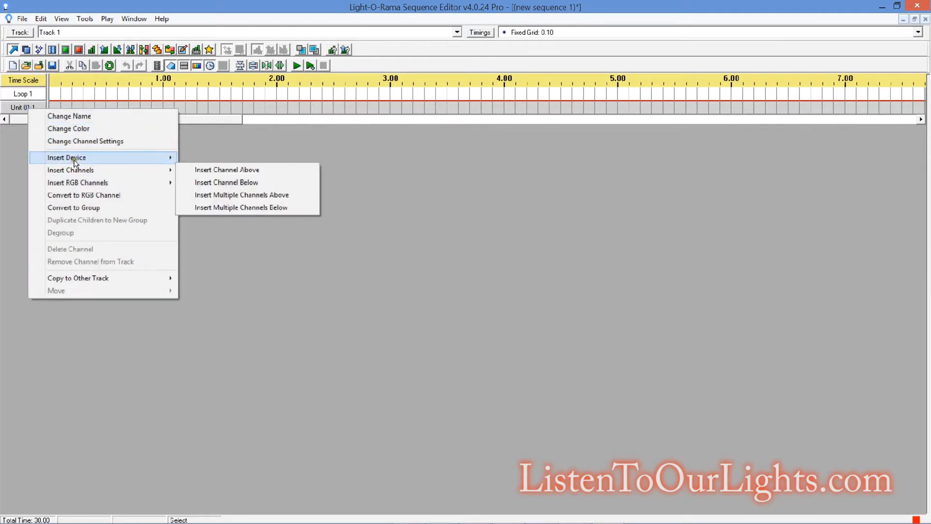
mouse_move(211, 169)
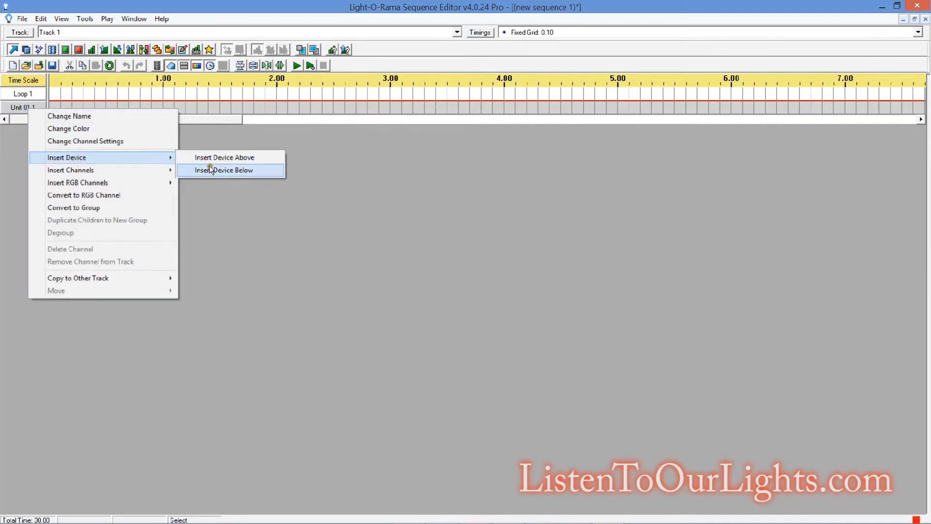
left_click(223, 170)
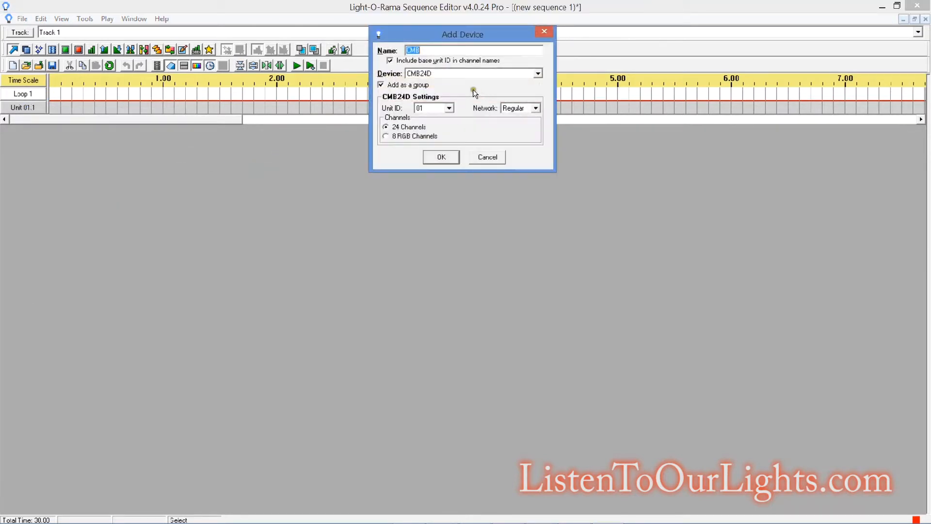
left_click(537, 74)
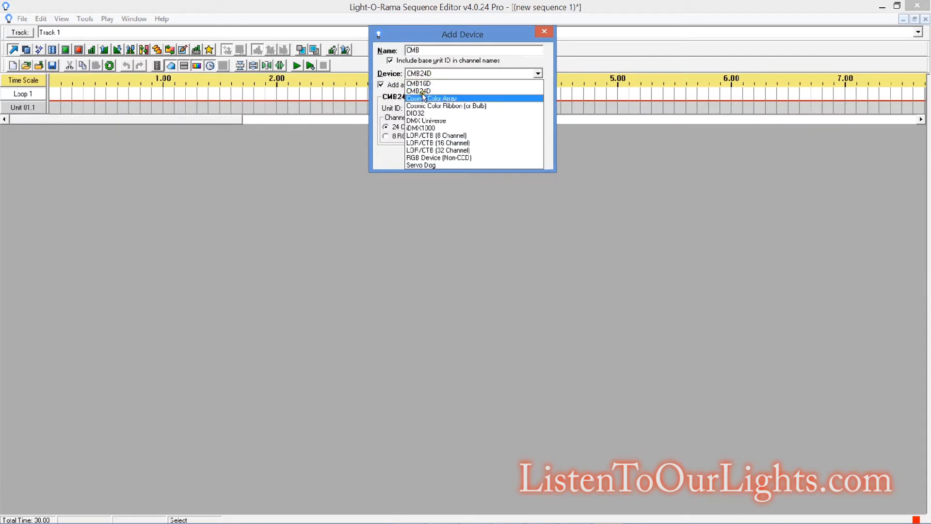
left_click(419, 91)
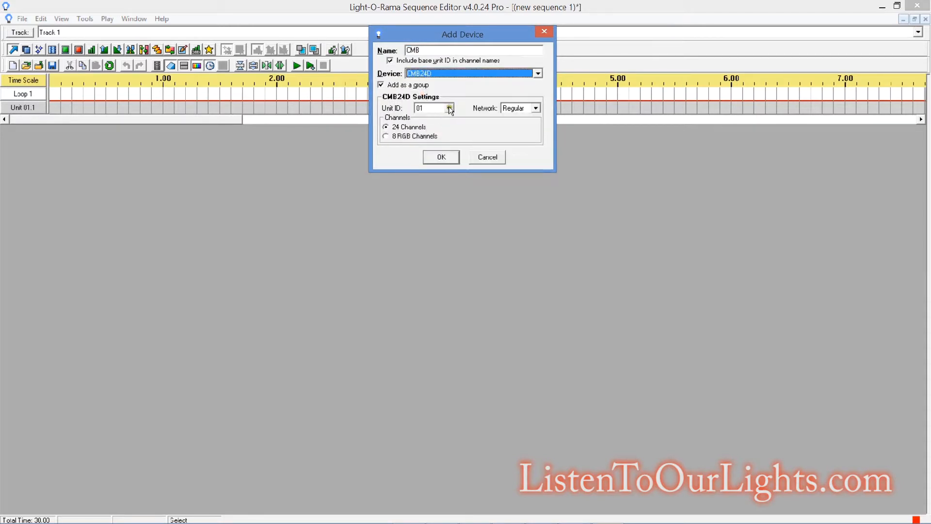
left_click(448, 108)
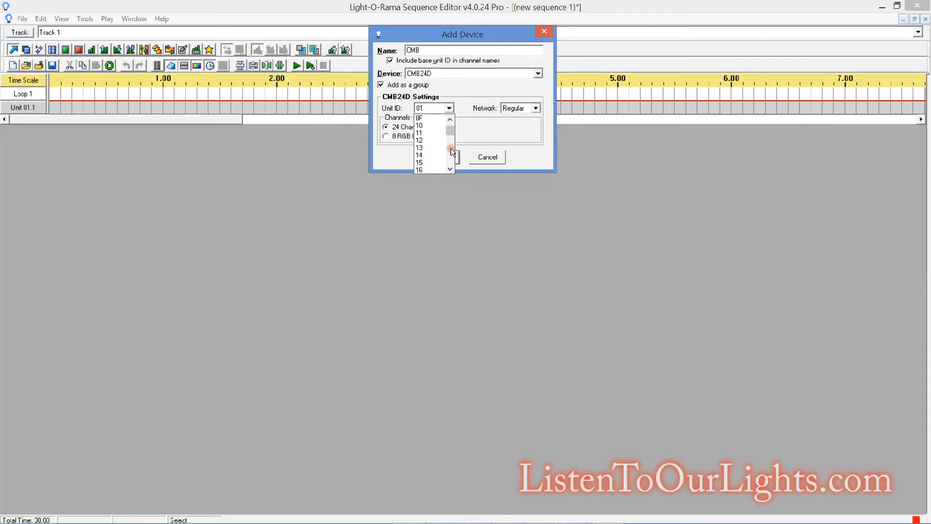
left_click(419, 140)
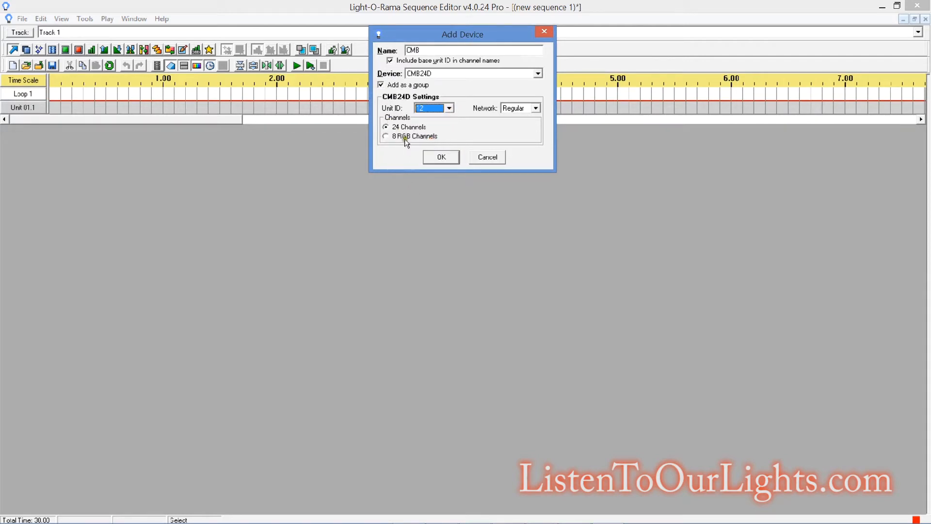
left_click(385, 136)
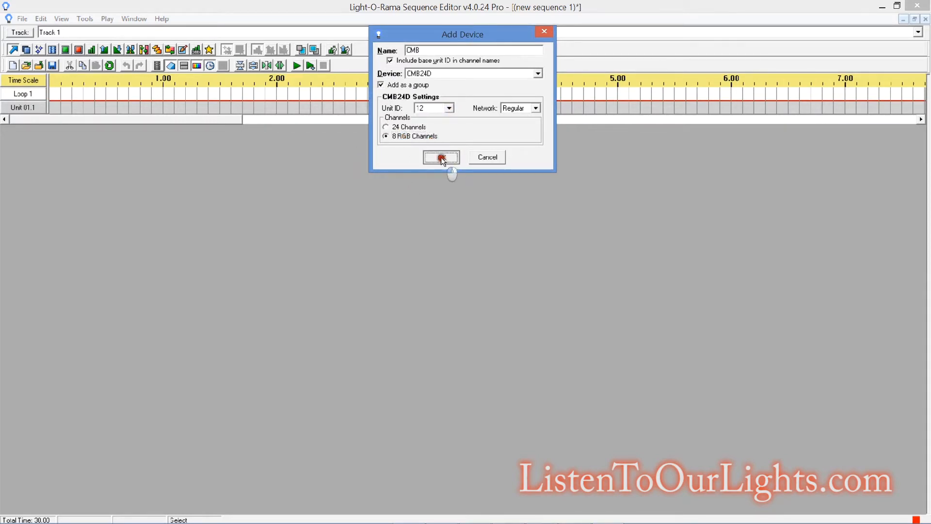
left_click(440, 157)
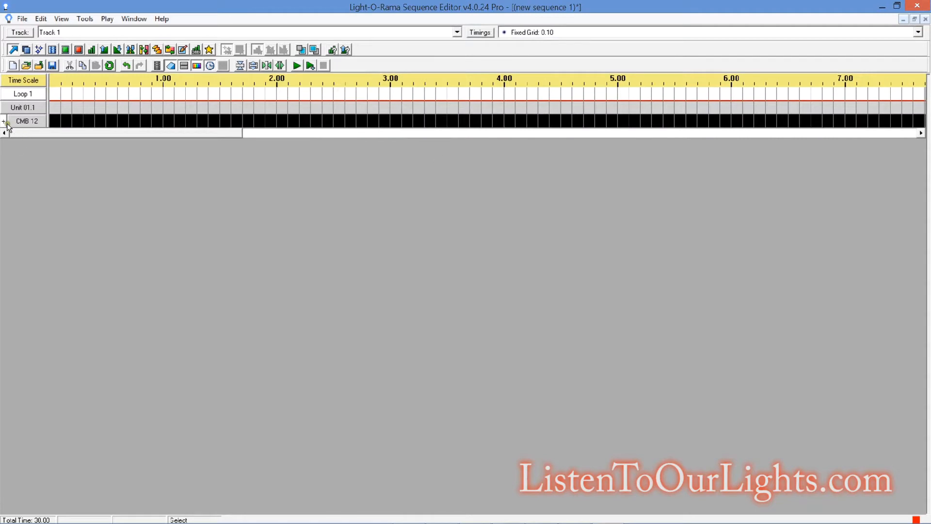
Step: Expand CMB 12 and apply the first colour fades from red through yellow to green
left_click(4, 120)
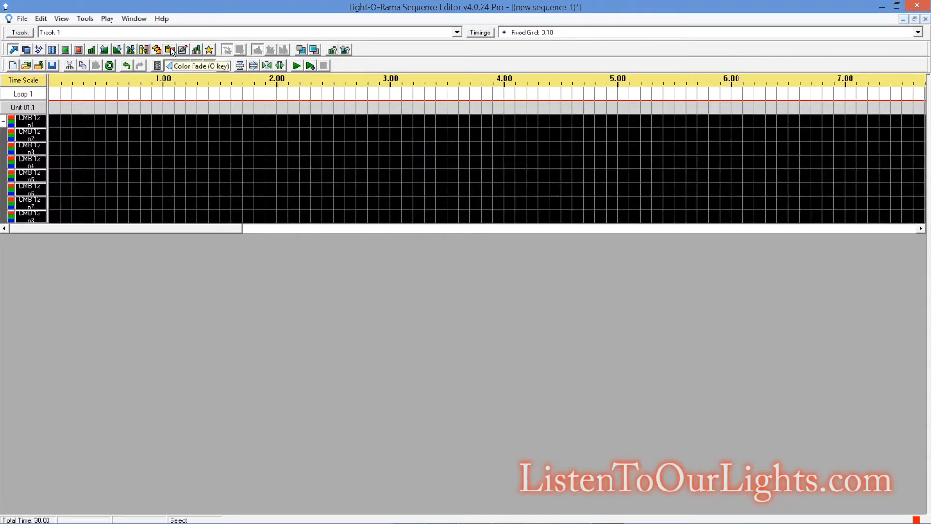
left_click(169, 49)
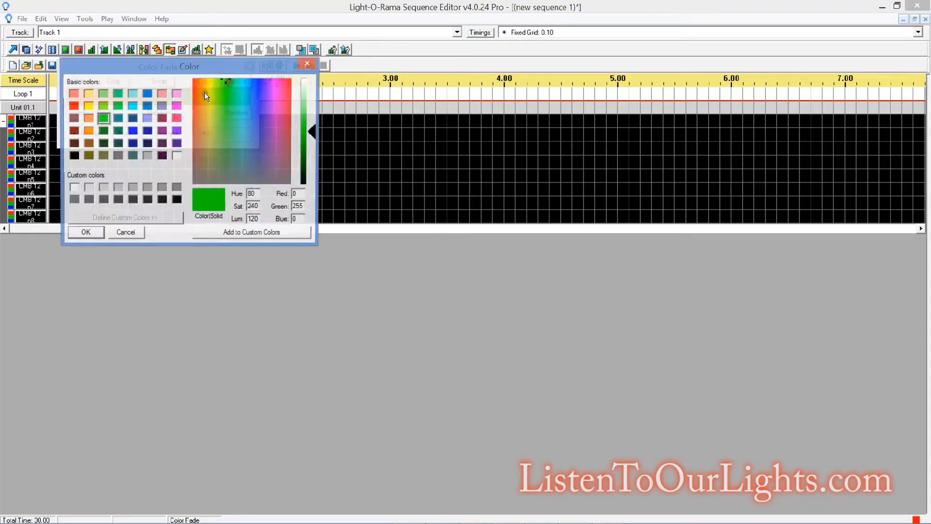
left_click(88, 105)
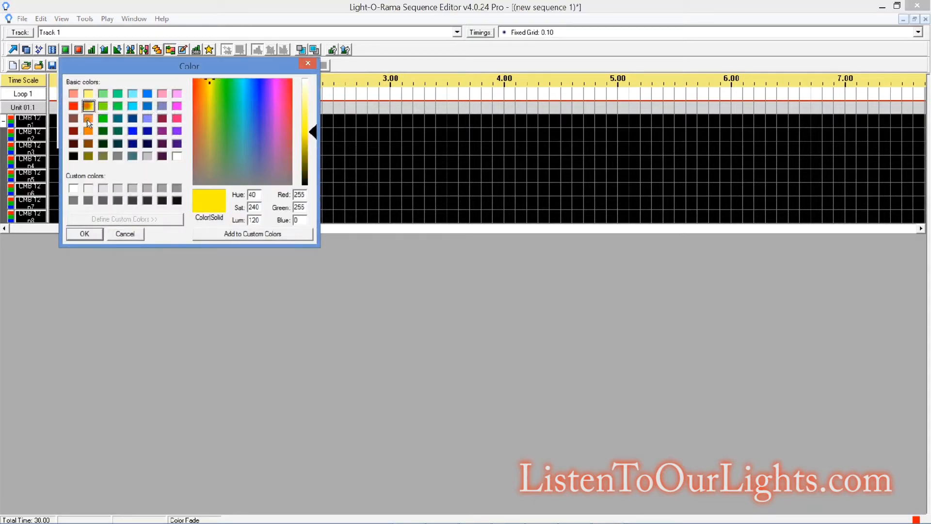
left_click(84, 234)
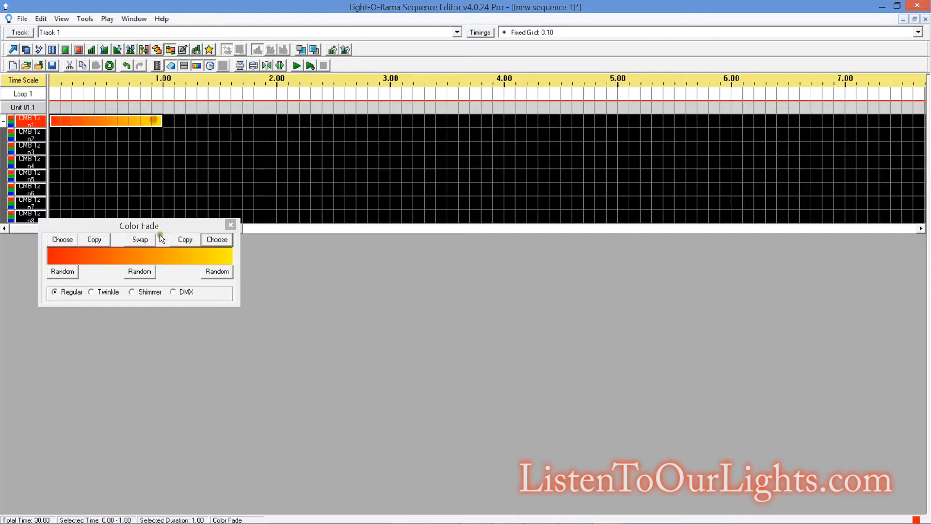
left_click(140, 239)
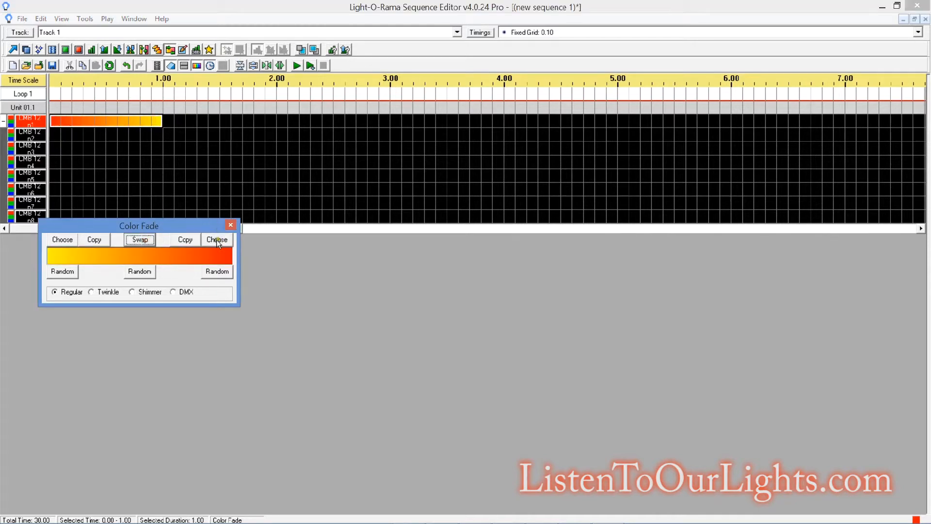
left_click(217, 239)
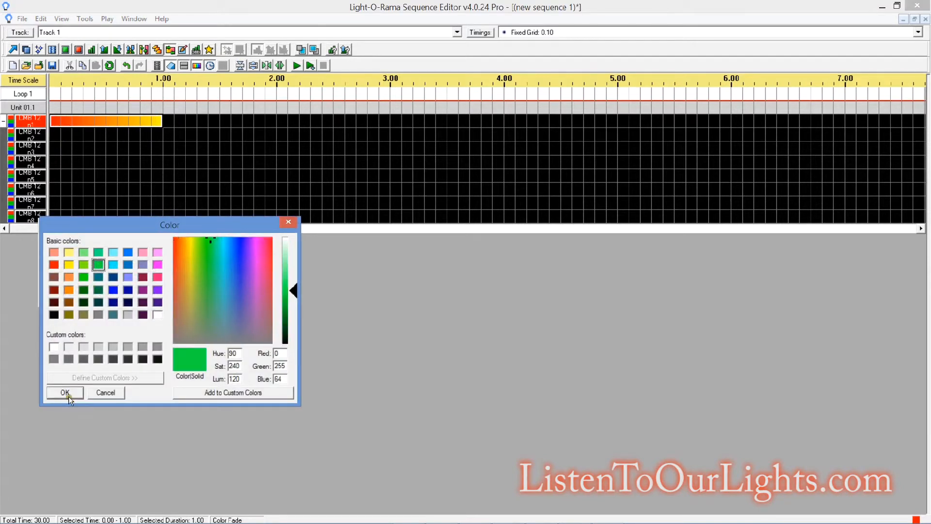
left_click(65, 392)
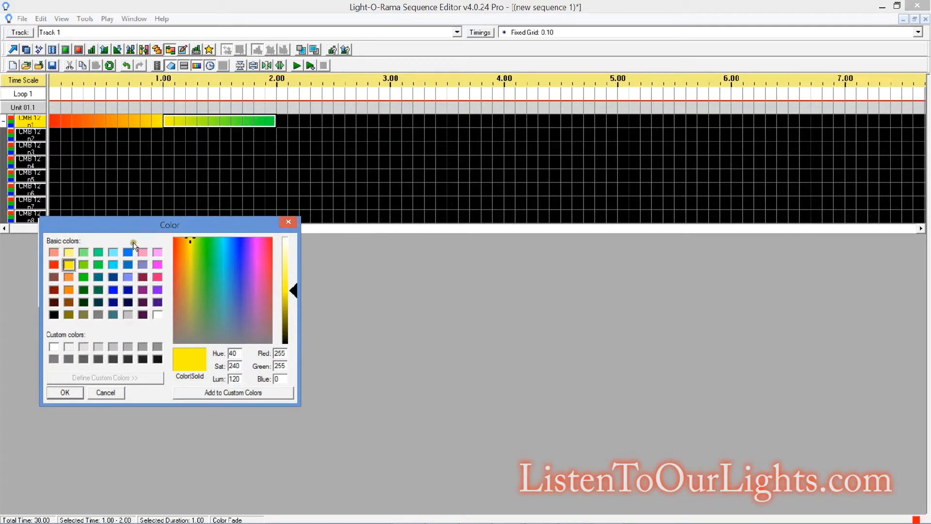
Step: Continue the fades green to cyan, blue, purple and back to red across the three channels
left_click(64, 392)
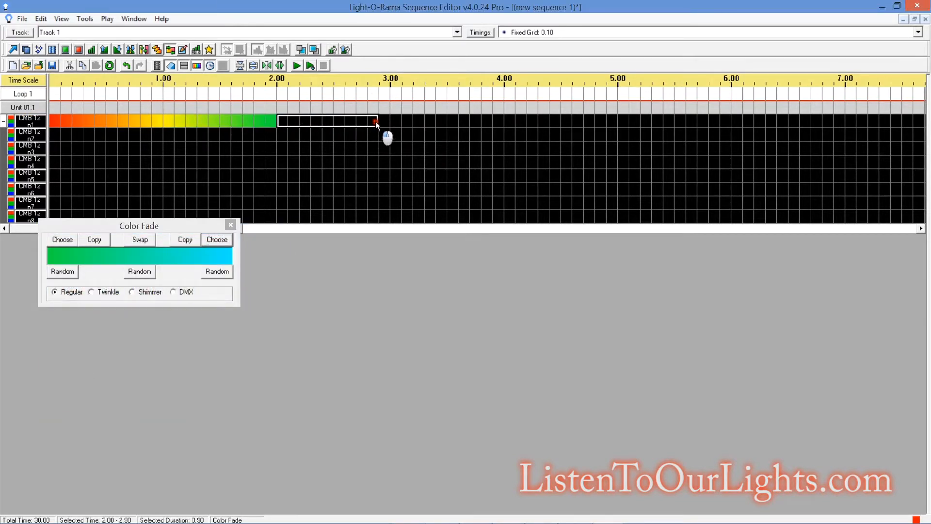
left_click(140, 240)
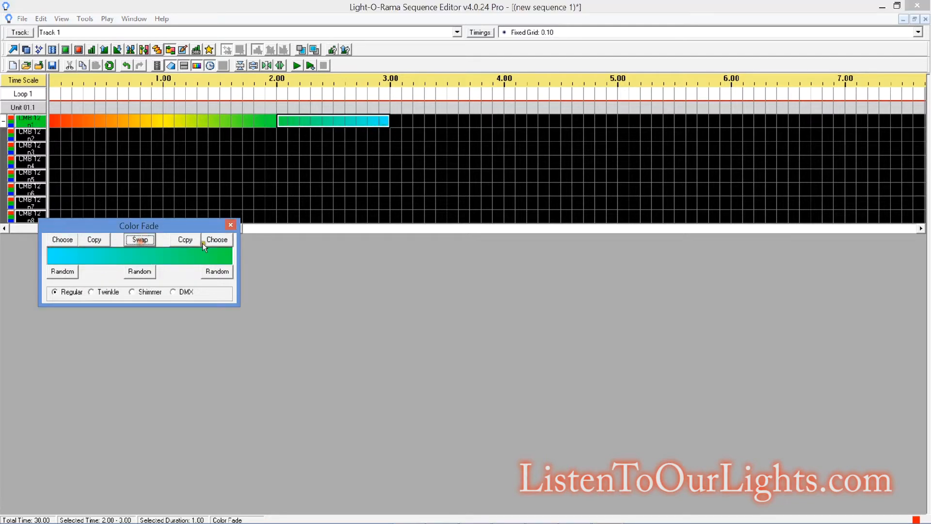
left_click(217, 239)
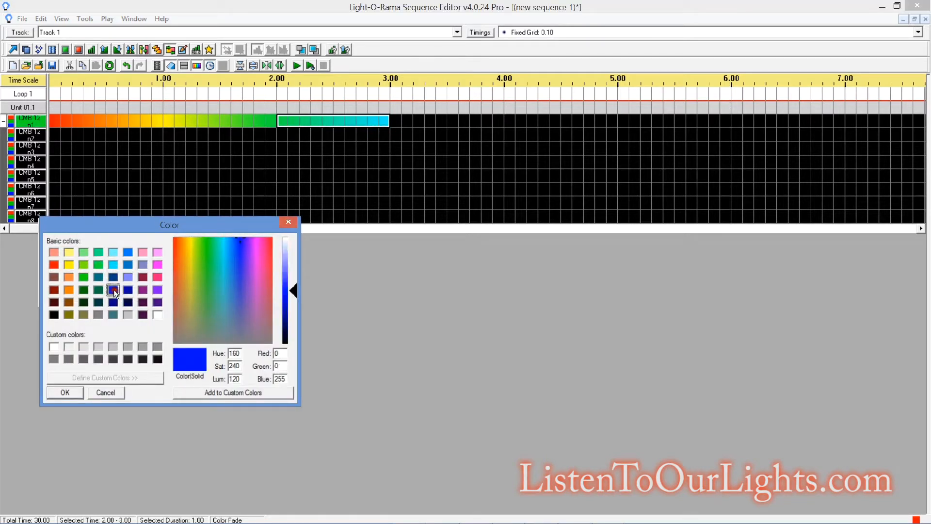
left_click(64, 392)
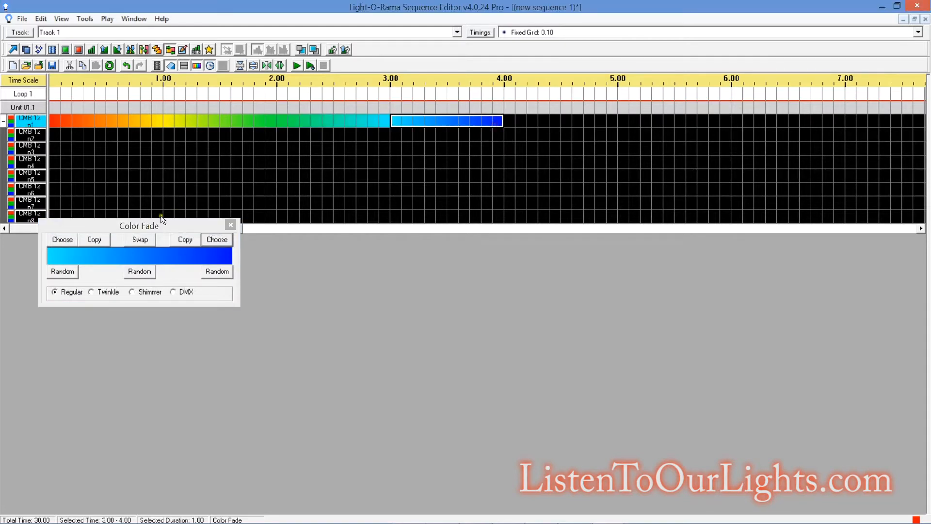
left_click(217, 239)
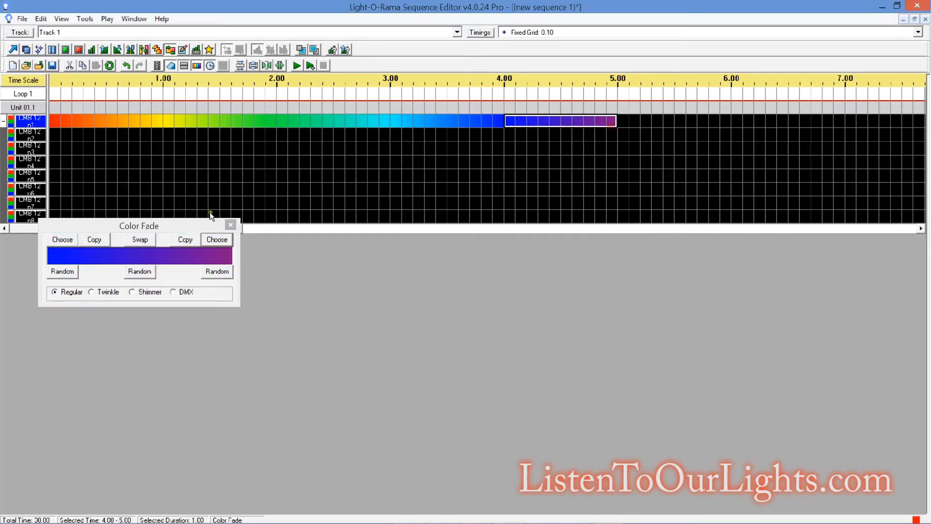
left_click(216, 240)
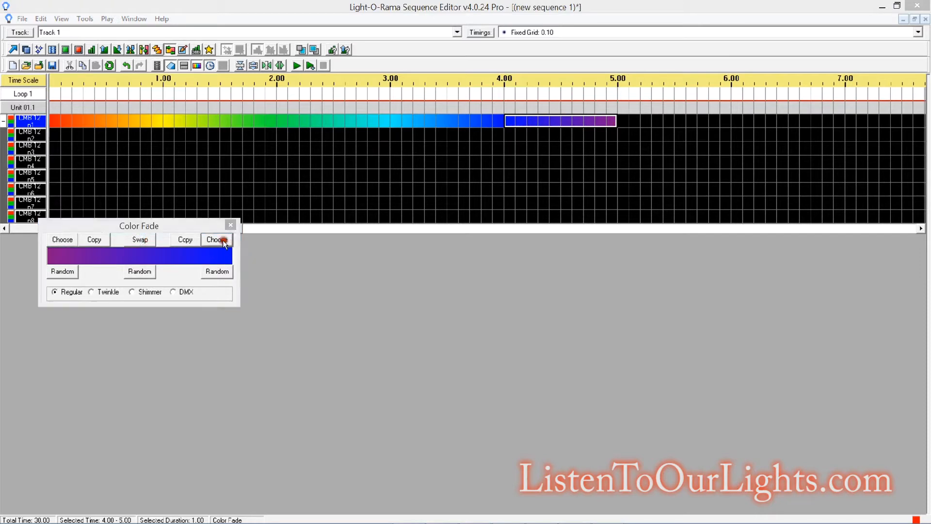
left_click(216, 240)
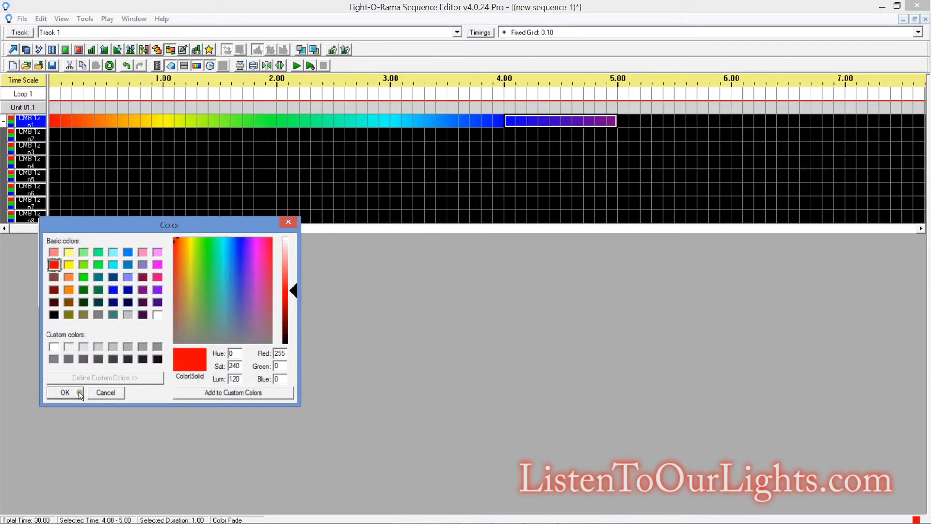
left_click(64, 391)
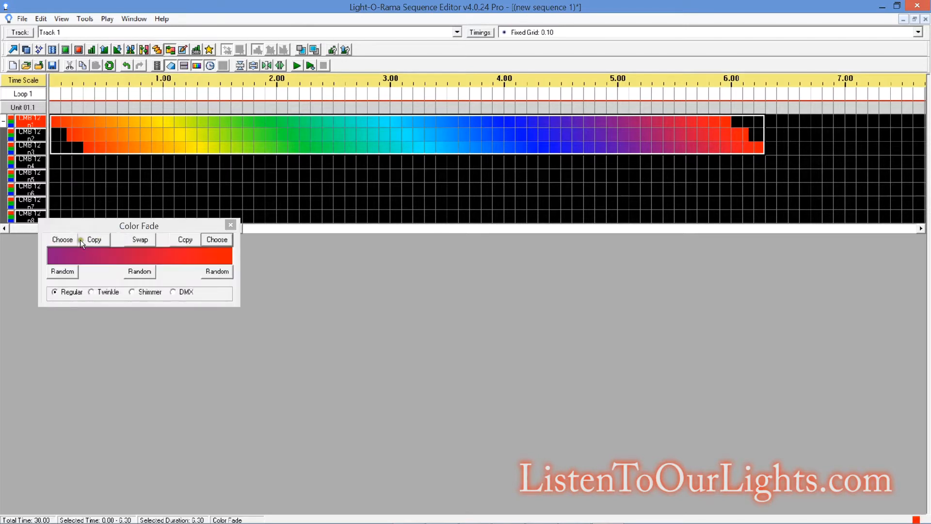
Step: Make both fade colours red and fill the blank start and end cells so all channels span 0 to 6.3 seconds
left_click(94, 240)
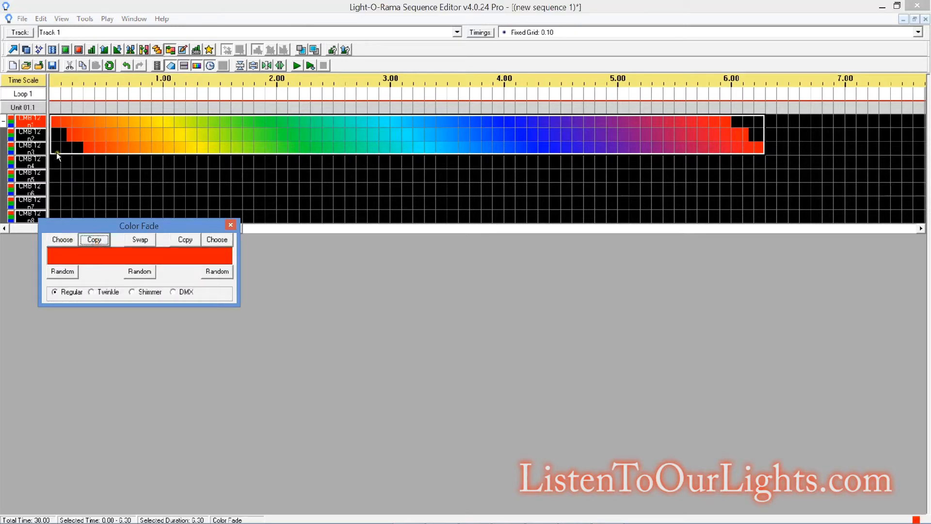
left_click(63, 148)
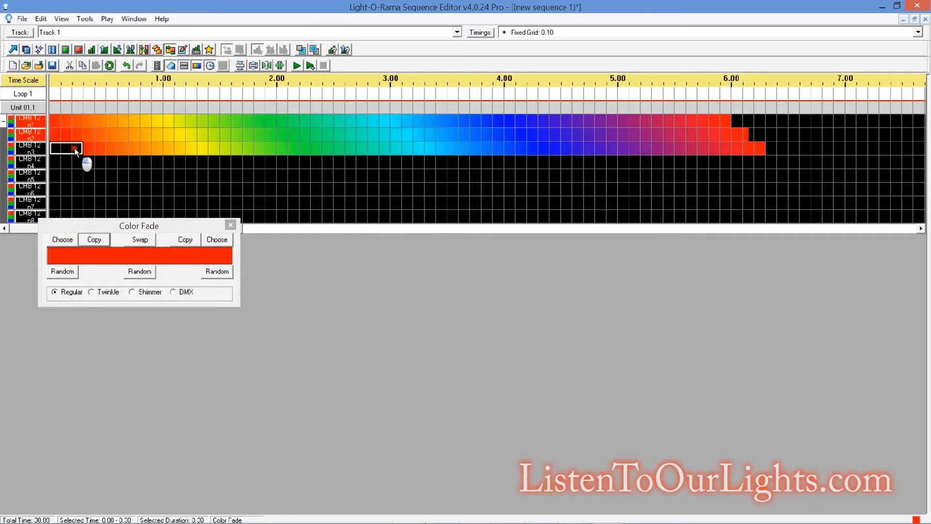
left_click(741, 121)
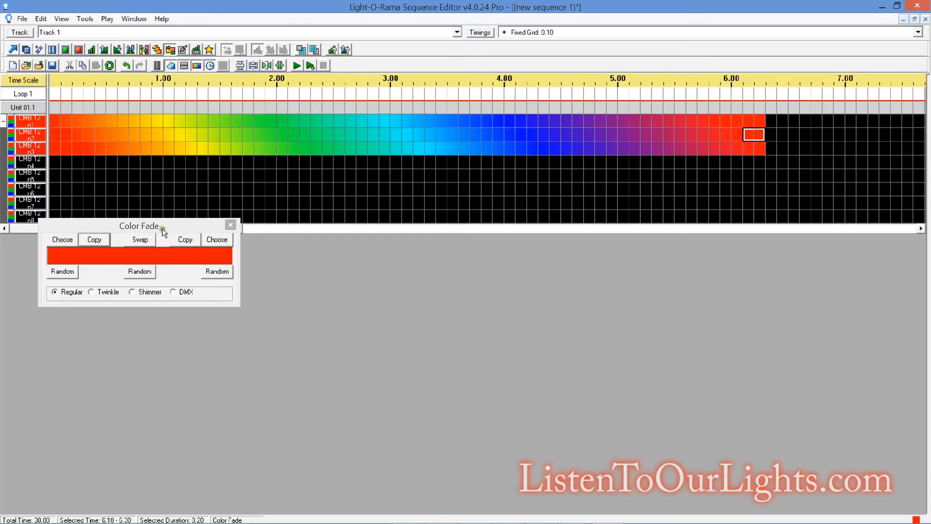
left_click(231, 225)
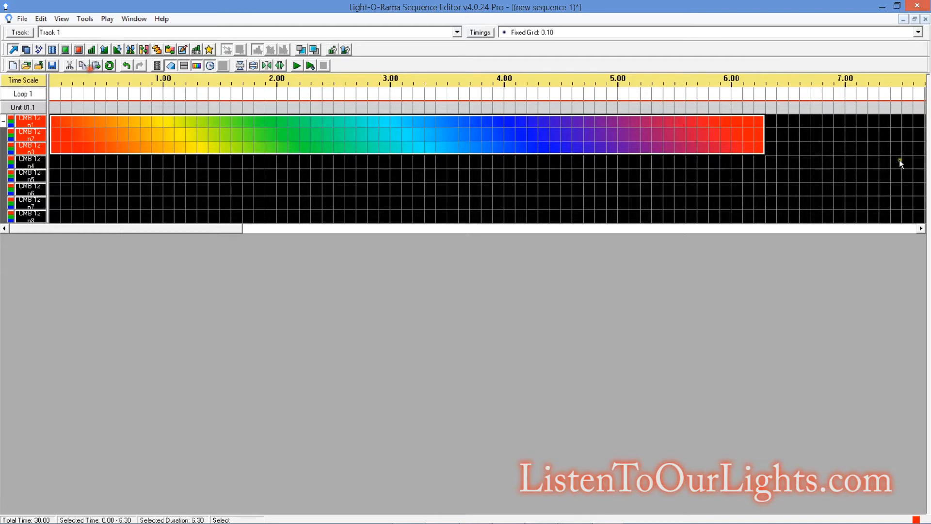
Step: Copy the six-second rainbow block and set the paste mode to Paste by Time
left_click(770, 121)
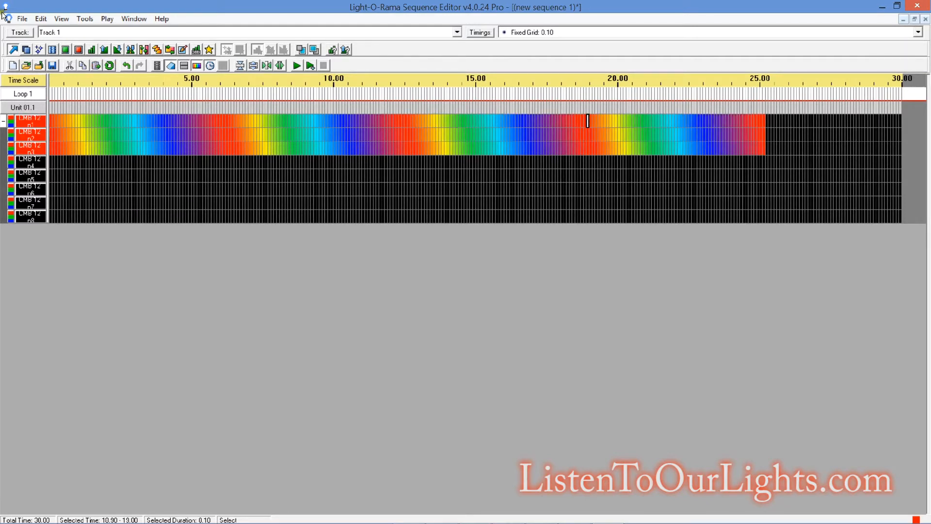
left_click(41, 18)
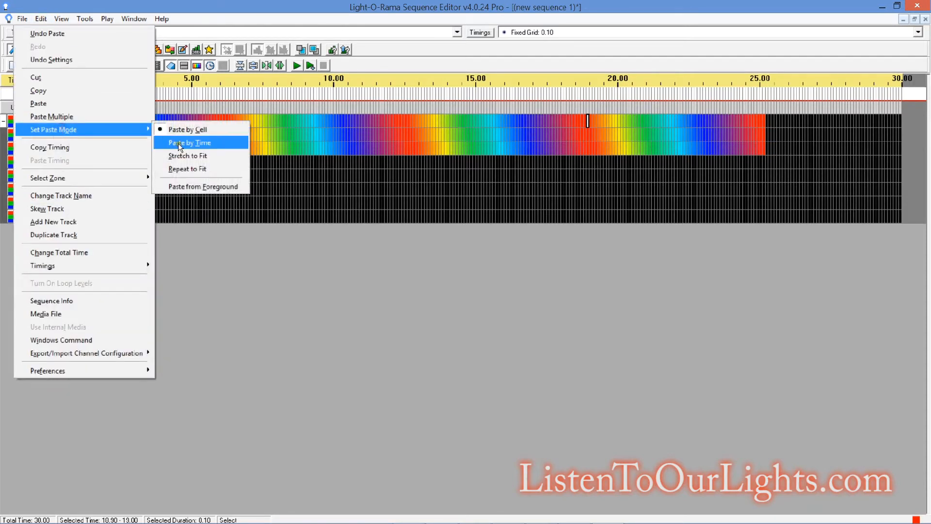
left_click(189, 142)
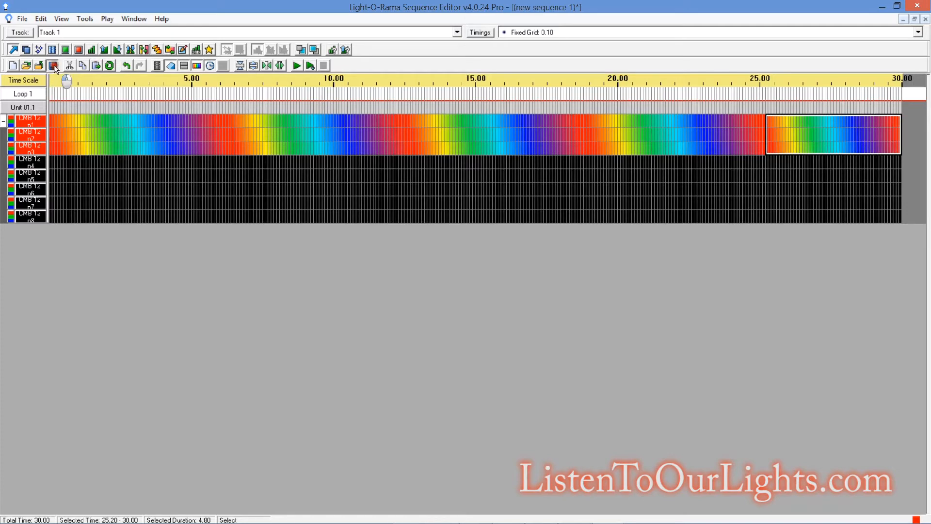
Step: Save the sequence as 'simple rainbow.las'
left_click(52, 64)
type("simple rainbow")
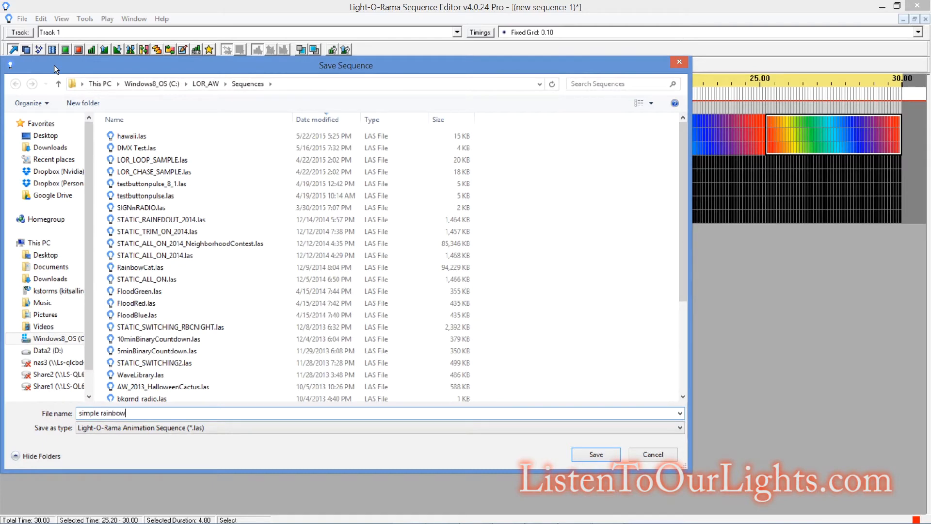
left_click(596, 454)
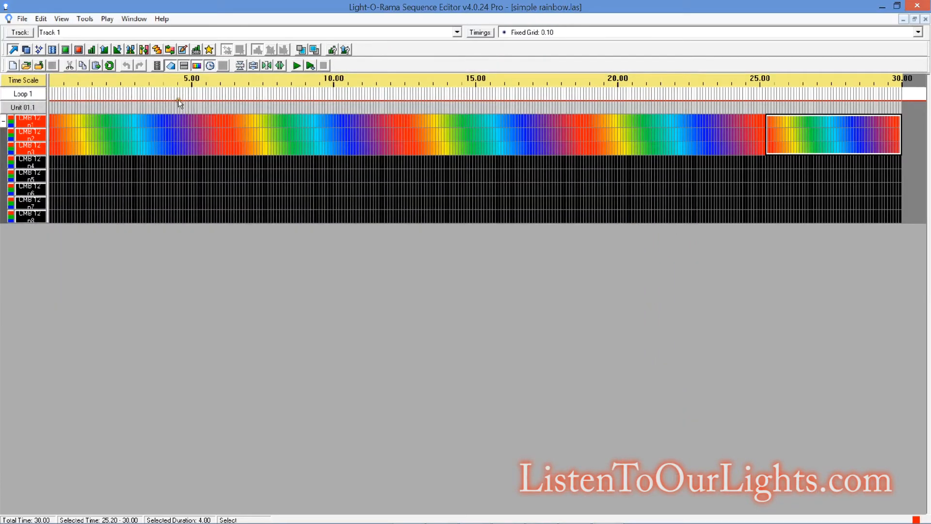
left_click(296, 65)
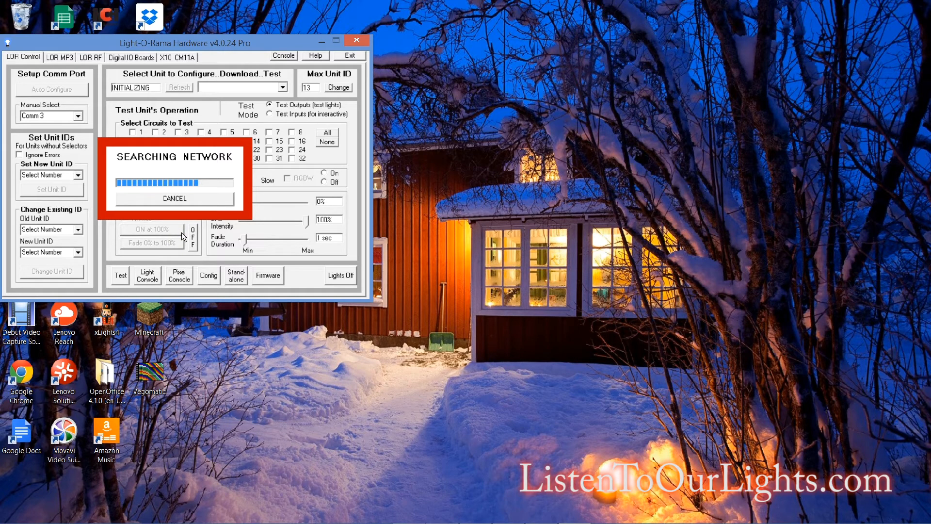
mouse_move(265, 211)
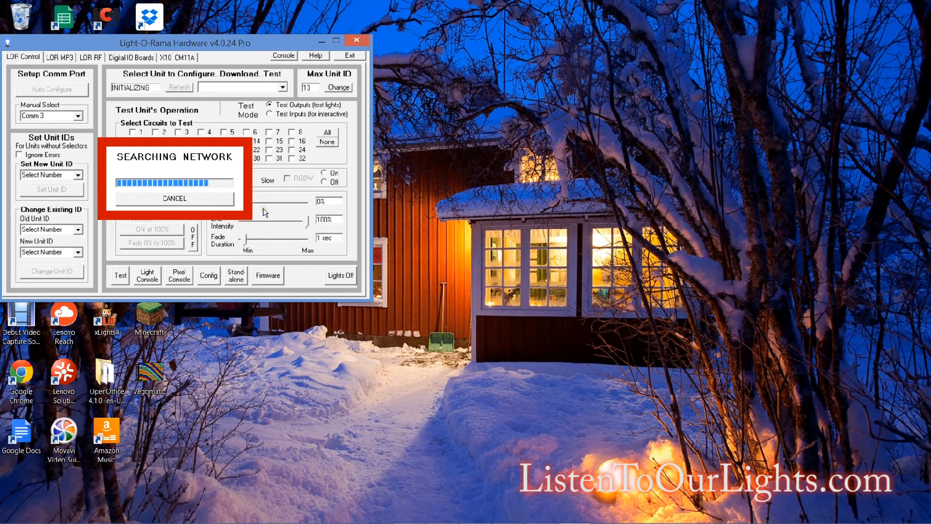
mouse_move(265, 212)
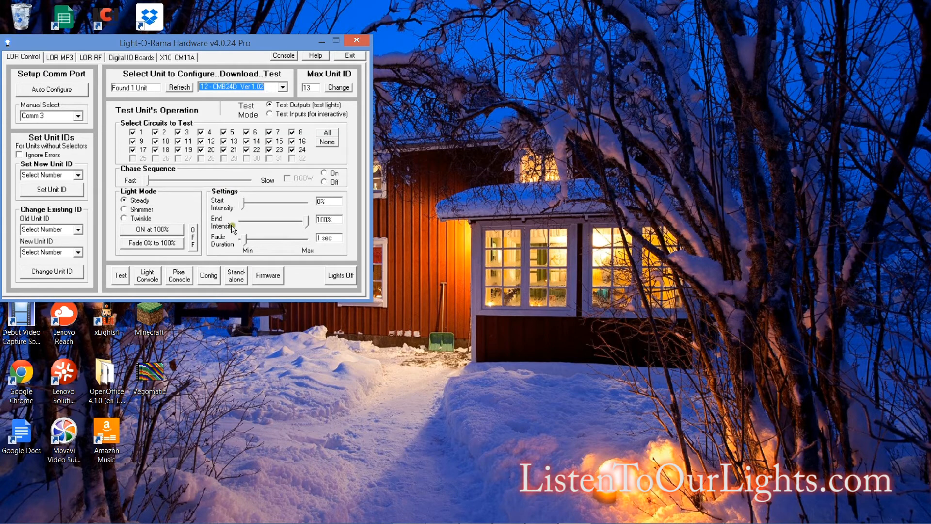
mouse_move(256, 76)
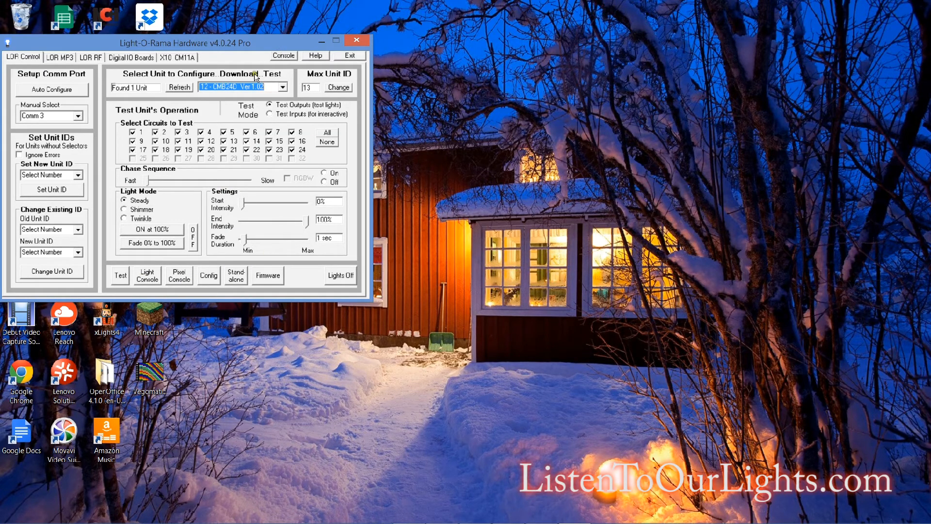
mouse_move(232, 282)
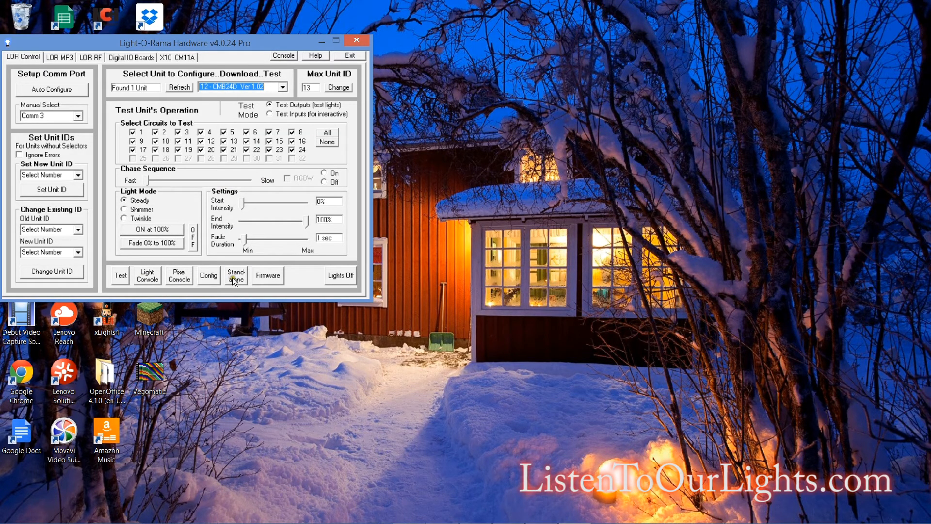
Step: Load simple rainbow.las into the Standalone sequence downloader for unit 12
left_click(235, 275)
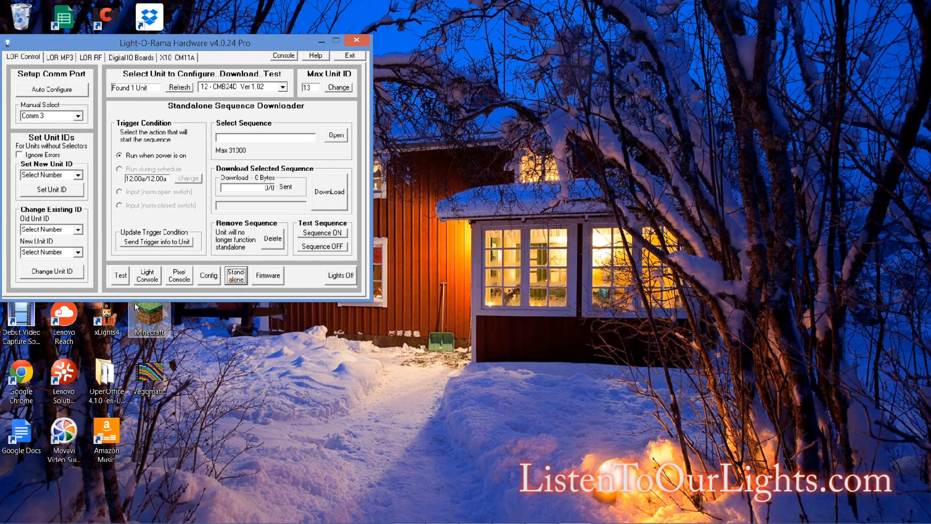
mouse_move(146, 169)
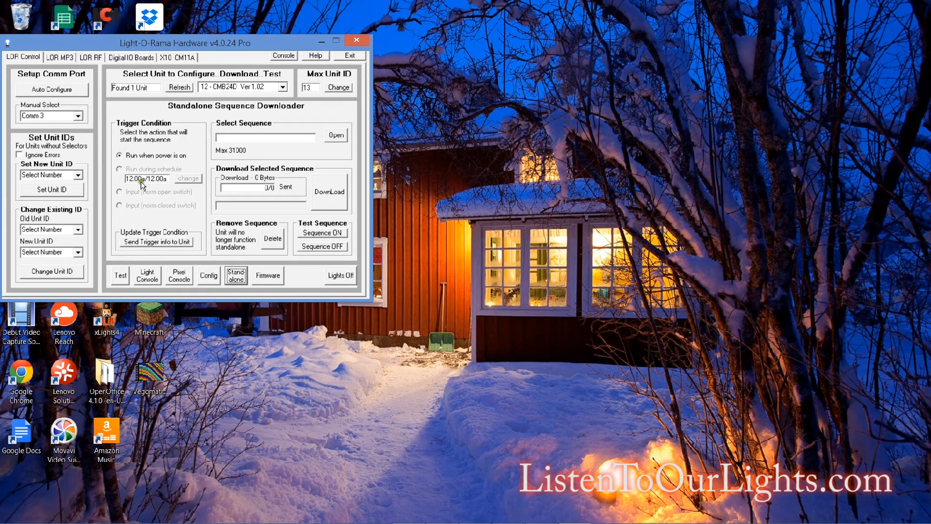
left_click(119, 155)
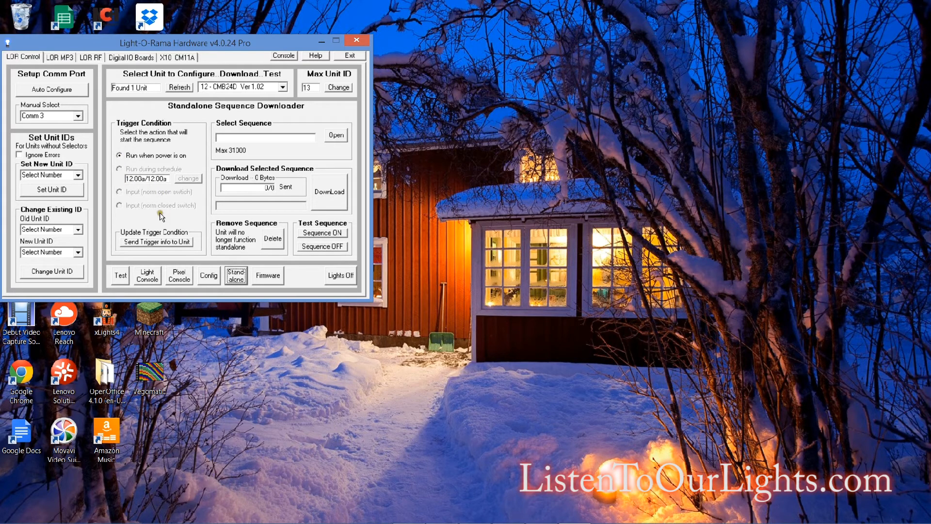
mouse_move(150, 248)
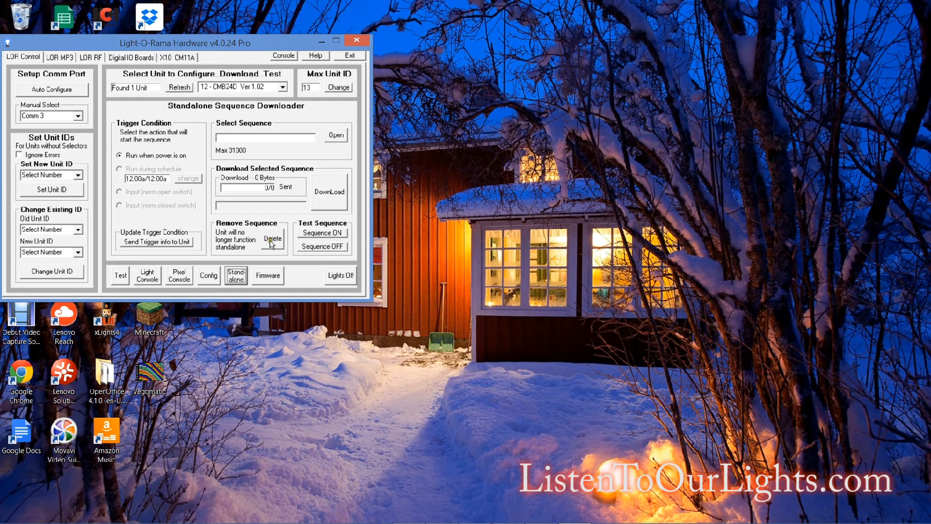
left_click(336, 135)
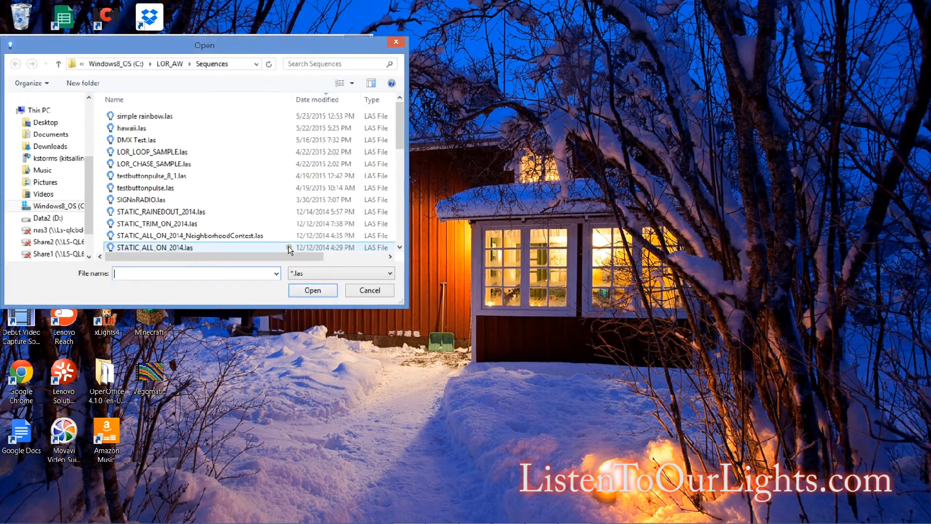
left_click(144, 116)
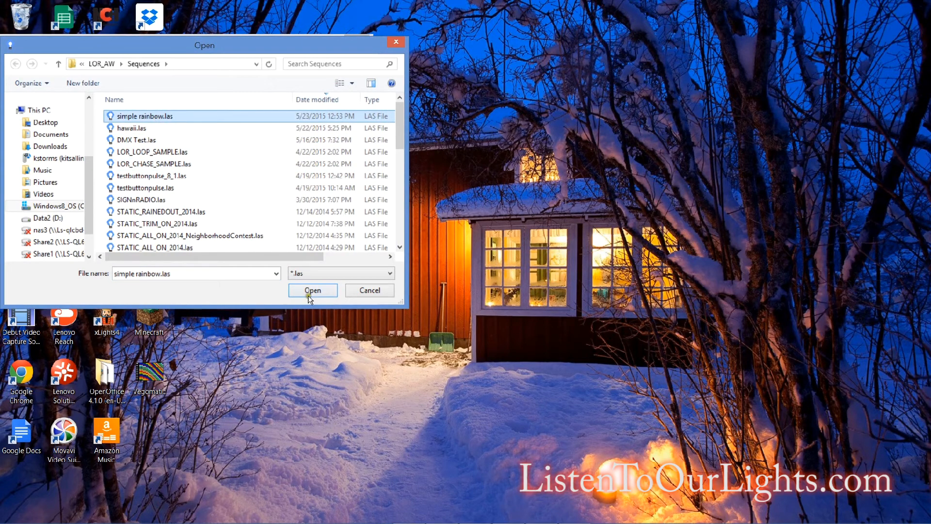
left_click(312, 290)
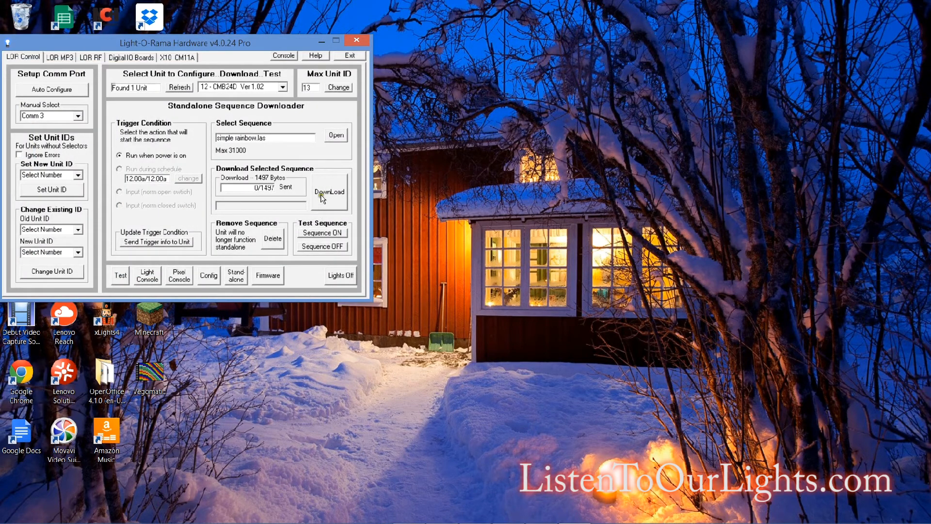
Step: Download the sequence to unit 12, confirming in the Verify Download dialog
left_click(330, 191)
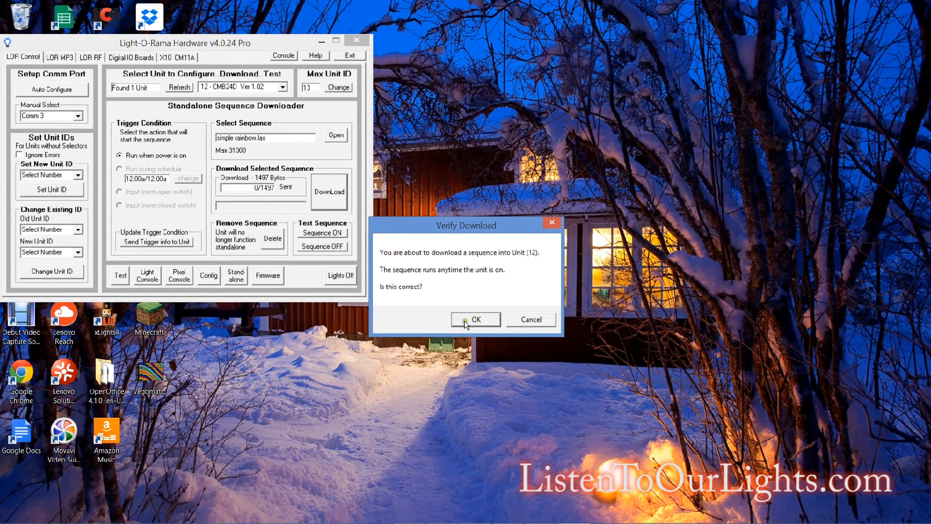
left_click(475, 319)
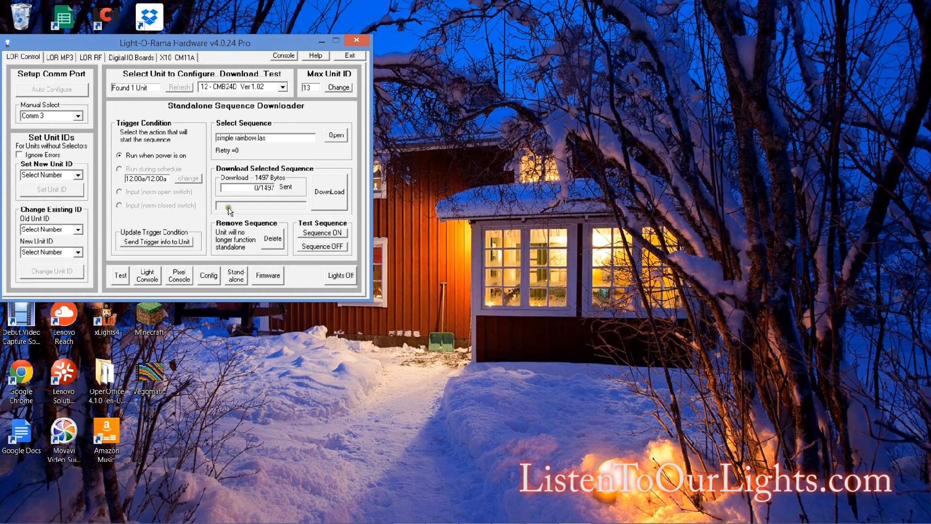